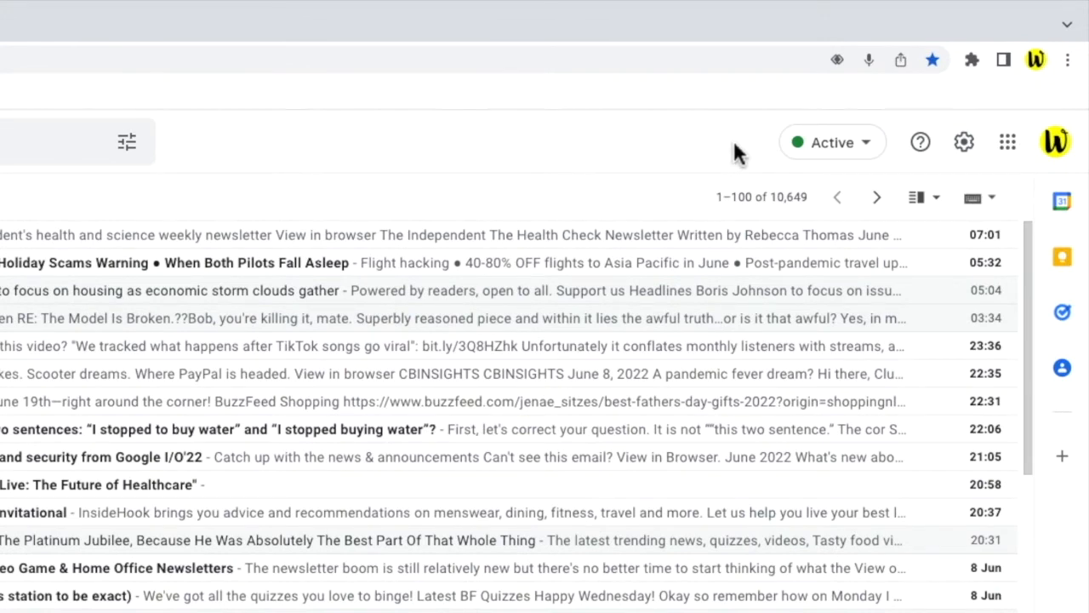
mouse_move(963, 143)
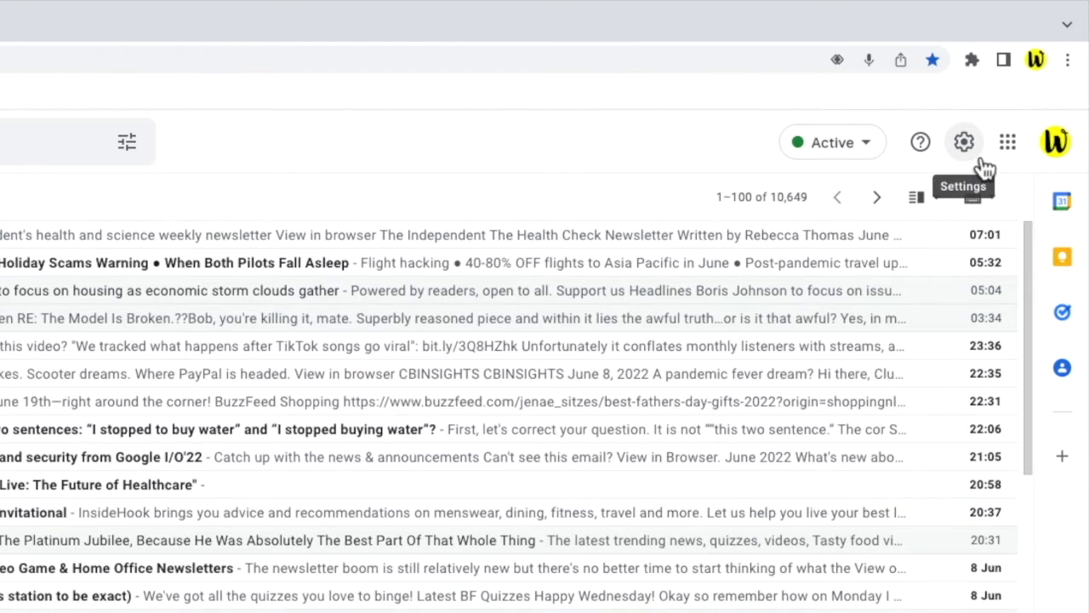
Show the quick settings panel beside the inbox via the gear icon.
left_click(963, 143)
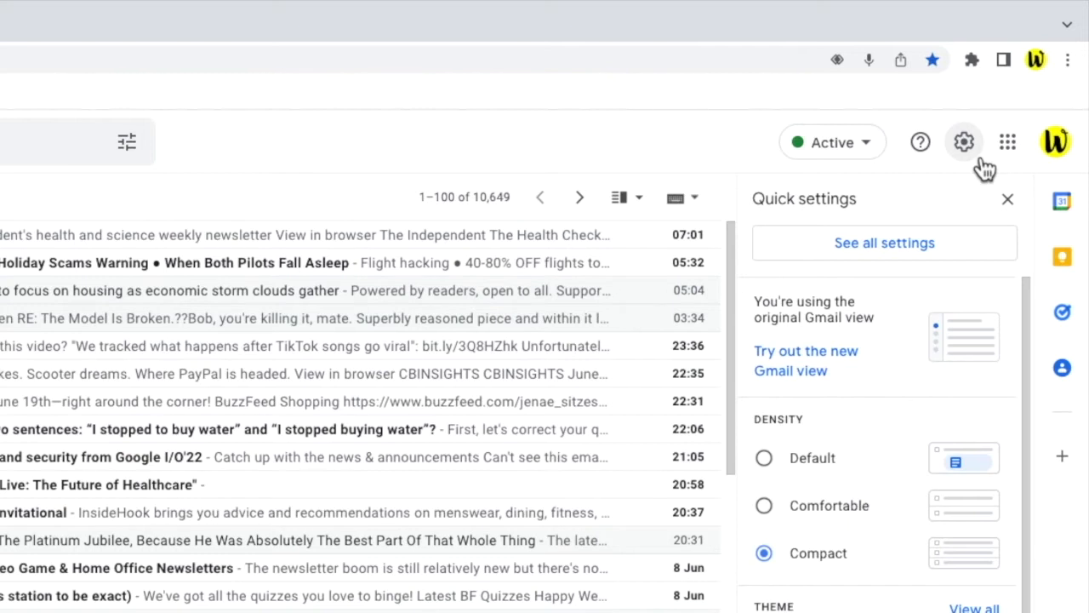
mouse_move(987, 247)
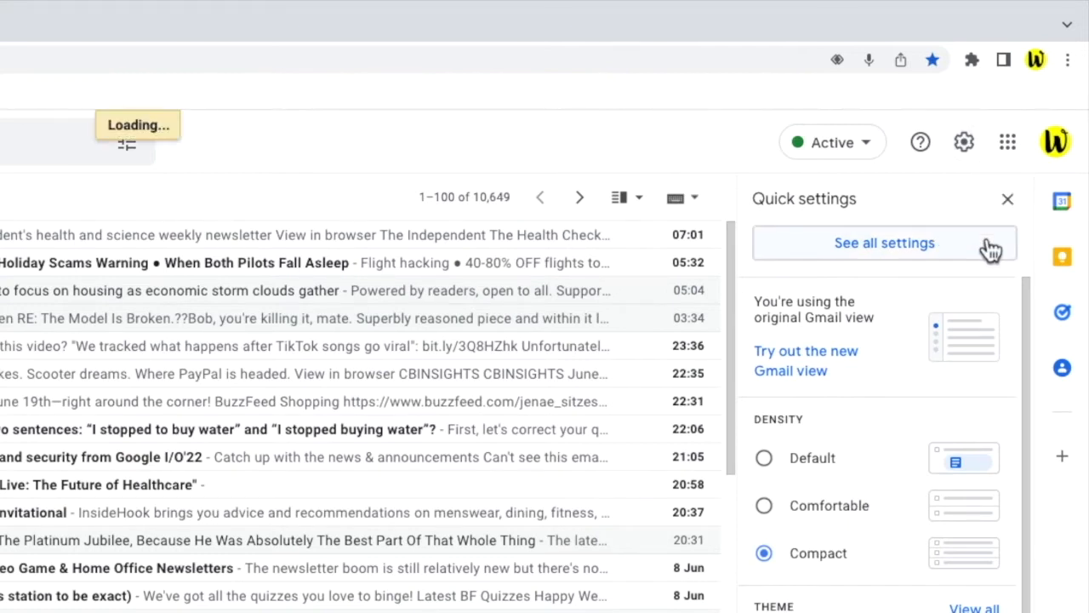
Reach the Google Account Security page through full settings and Accounts and Import.
left_click(885, 242)
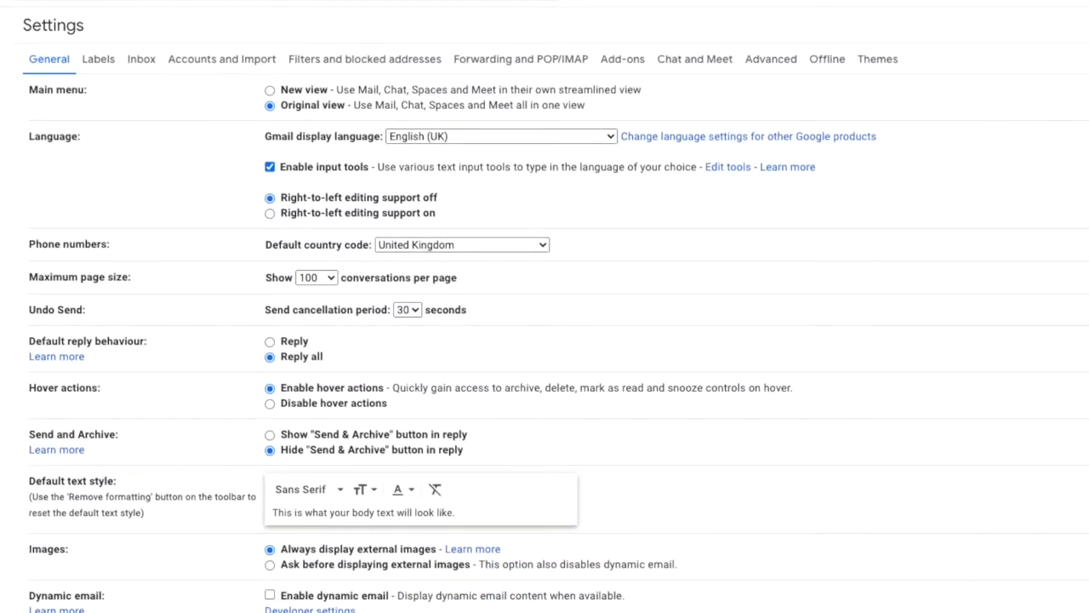
mouse_move(238, 85)
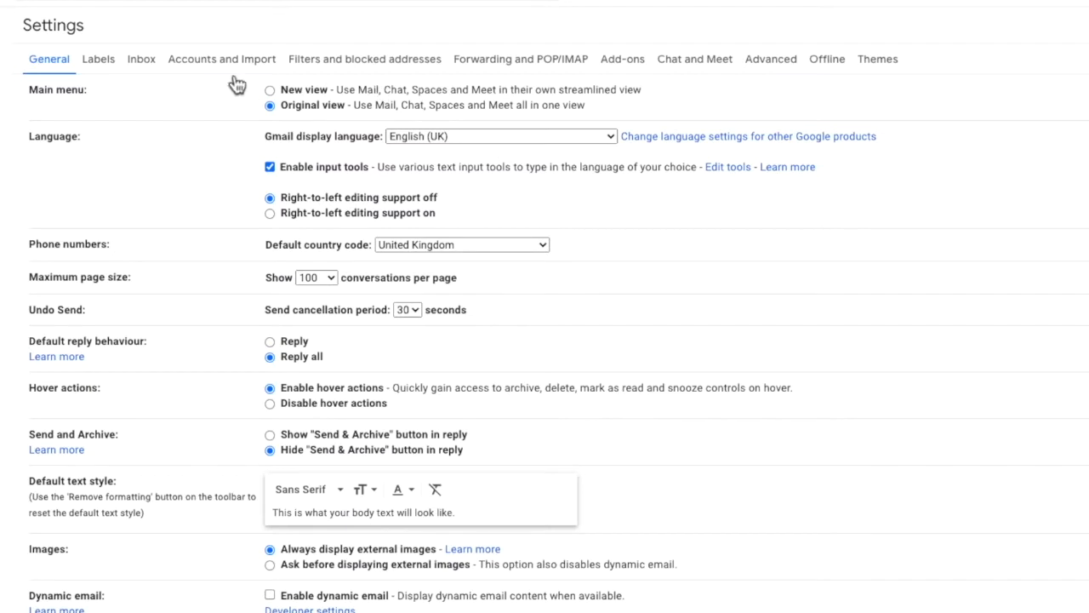
mouse_move(235, 82)
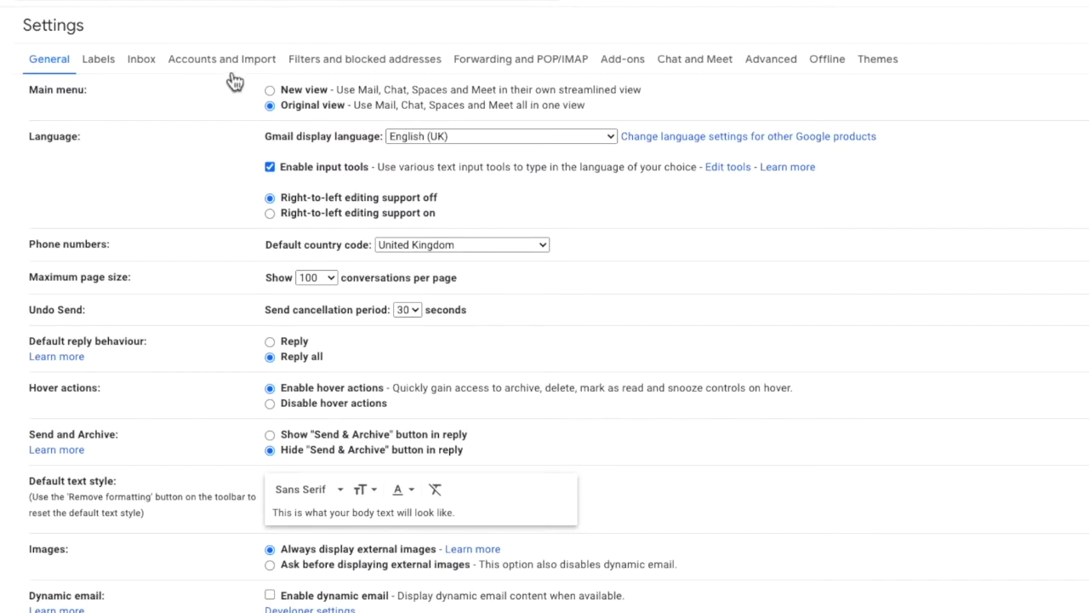
left_click(222, 57)
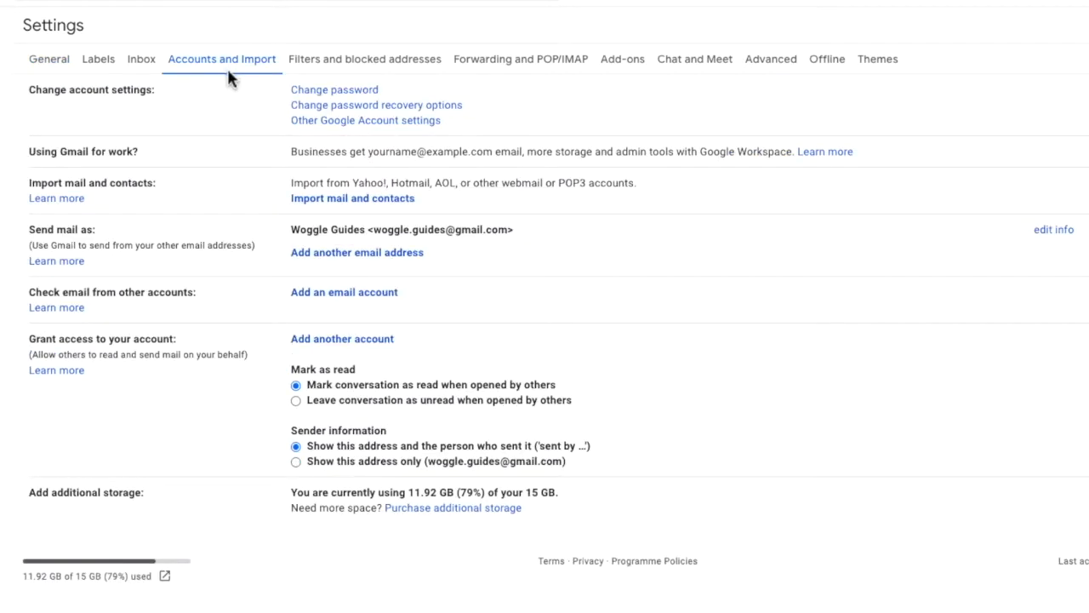
mouse_move(145, 117)
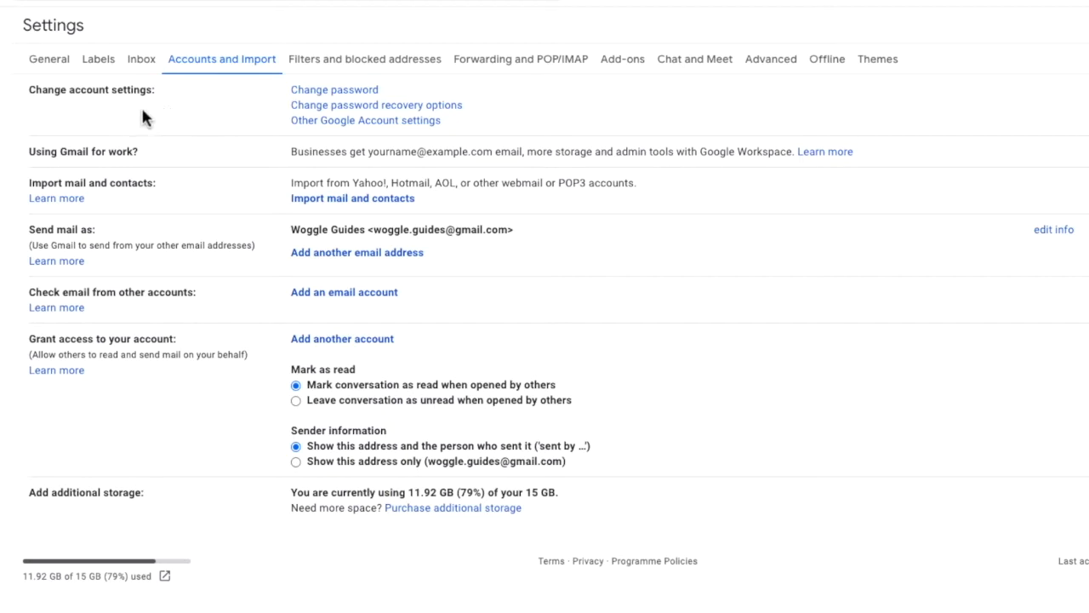
mouse_move(306, 119)
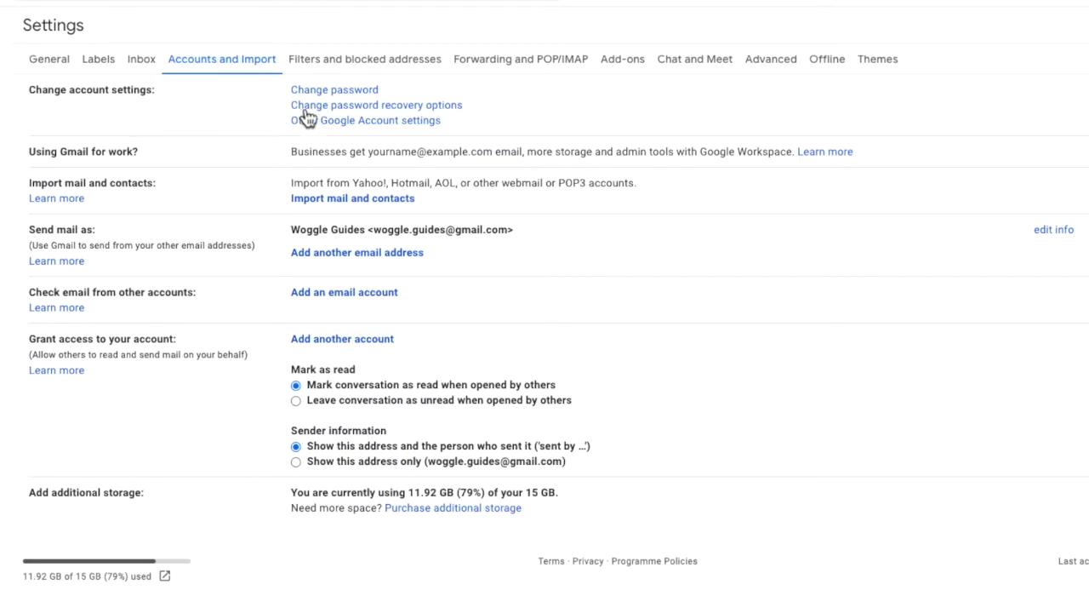
mouse_move(470, 119)
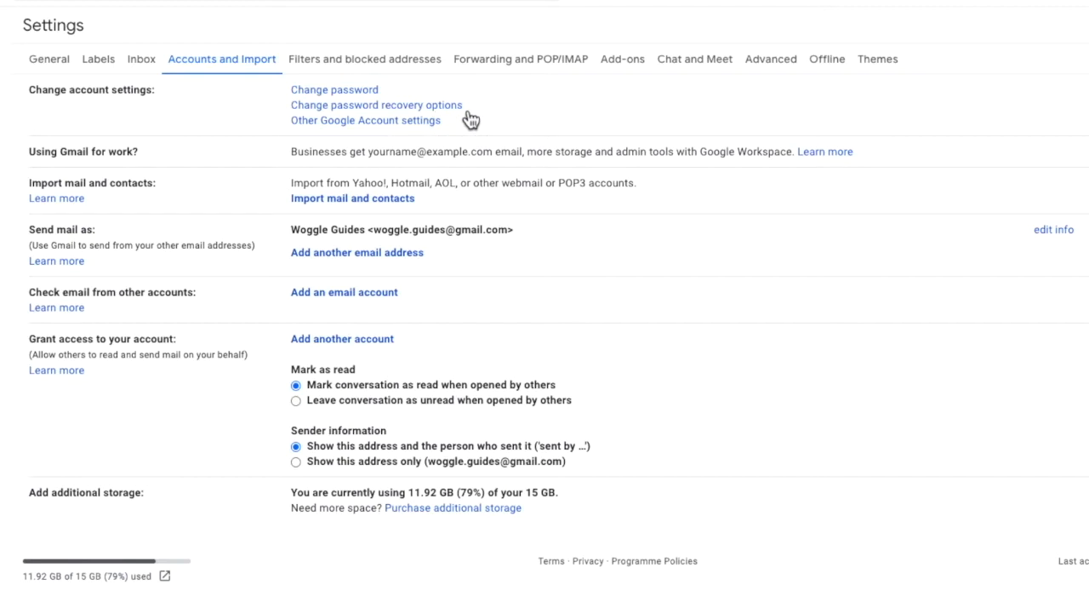
left_click(364, 119)
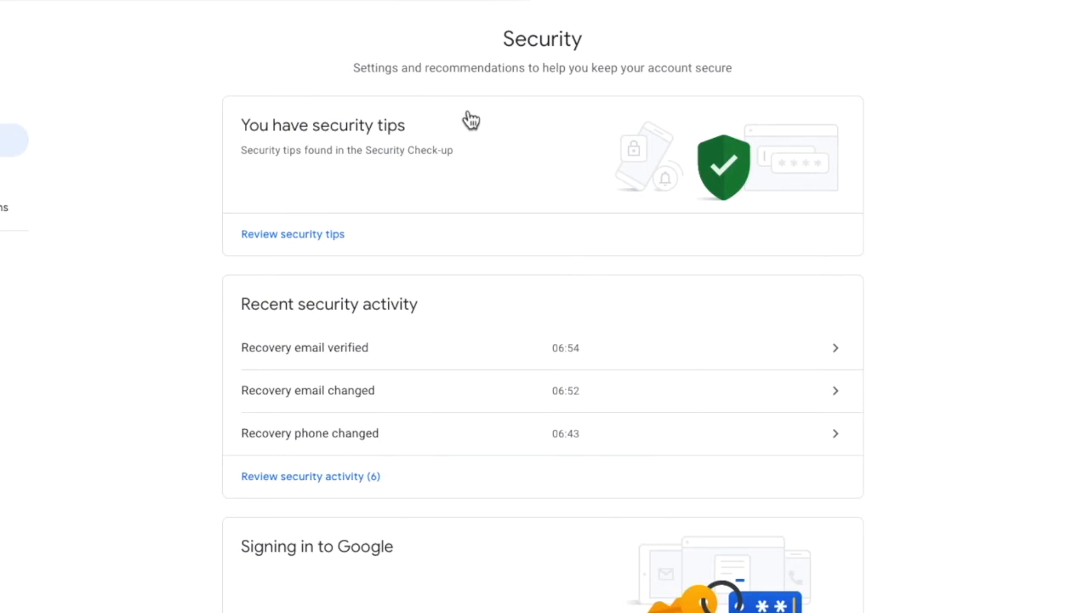
Scroll the Security page down to the 'Ways we can verify it's you' section.
scroll("down", 3)
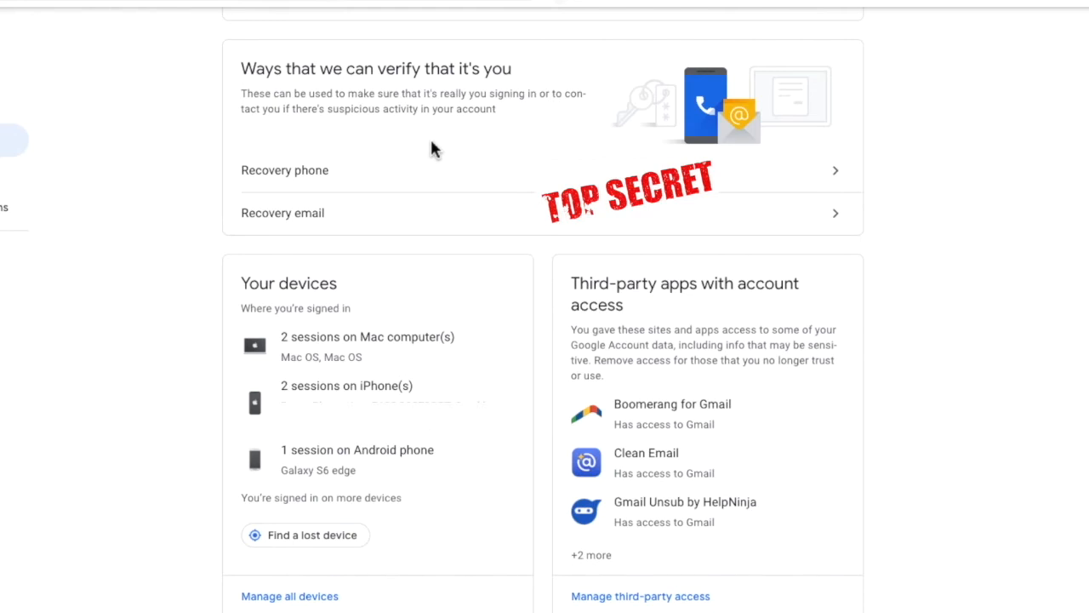
mouse_move(485, 156)
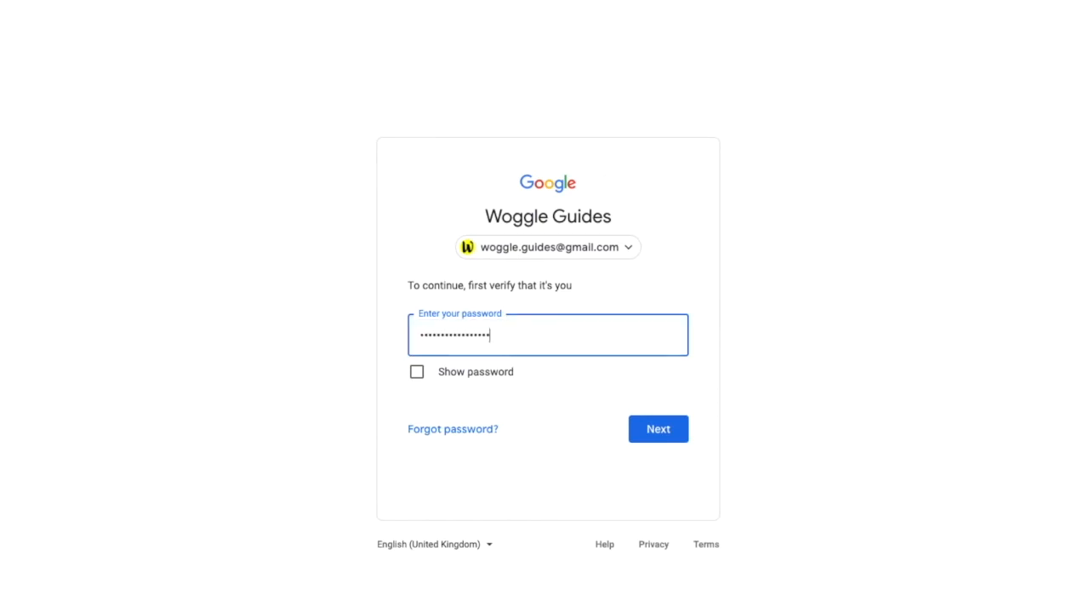
Confirm the password and begin editing the recovery phone number.
left_click(657, 428)
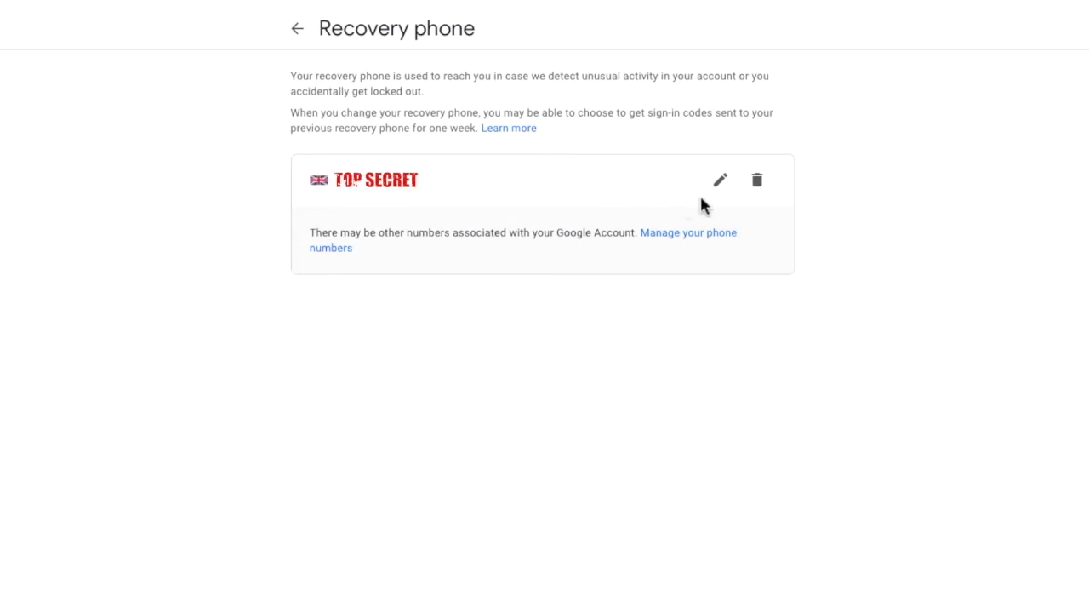
left_click(720, 181)
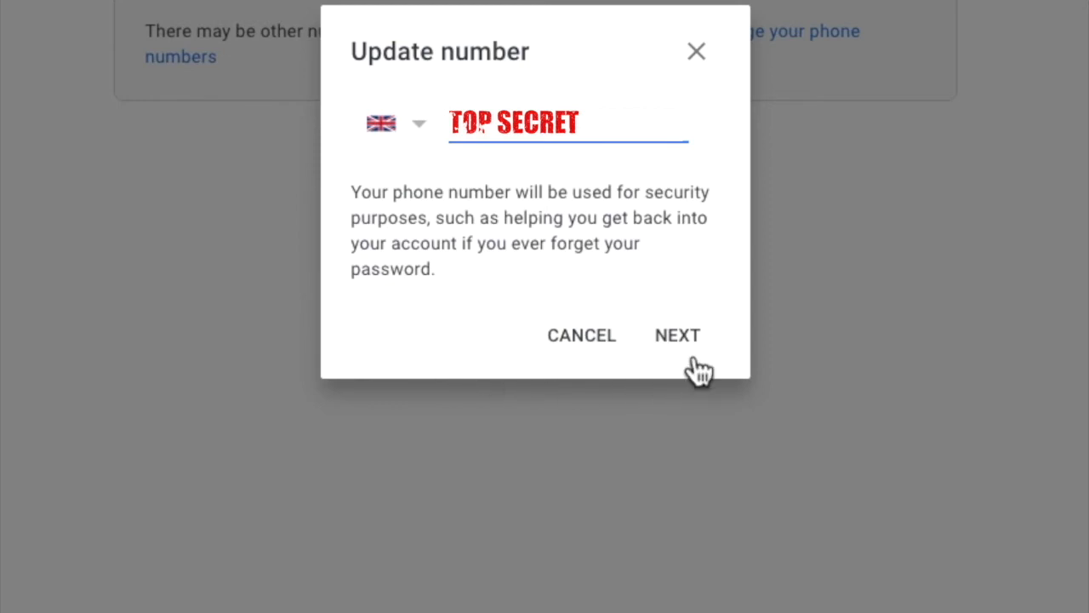
Submit the new recovery number and request an SMS verification code.
left_click(677, 333)
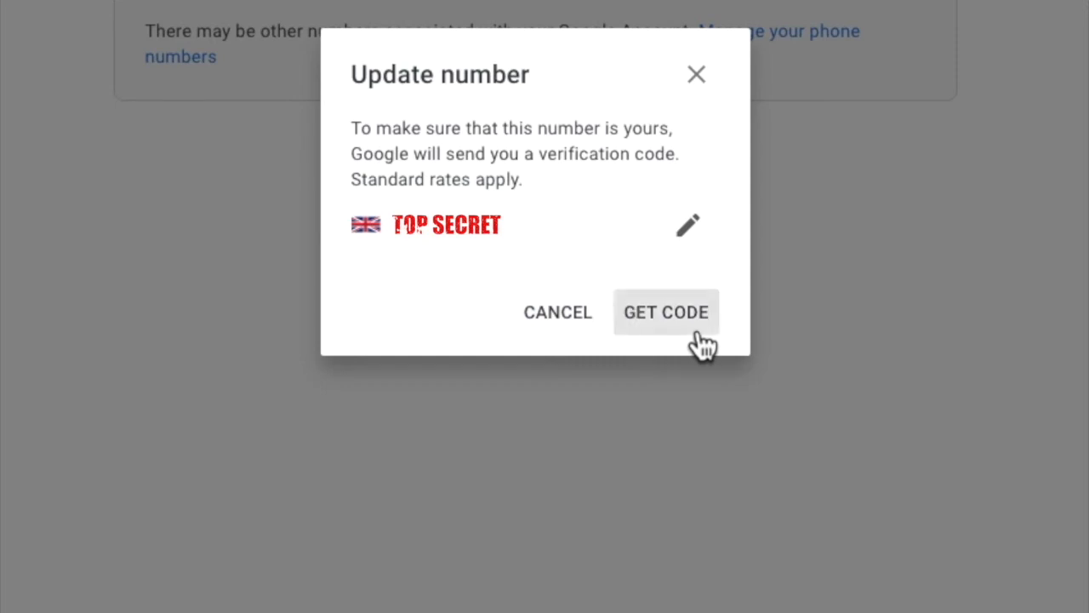
left_click(665, 312)
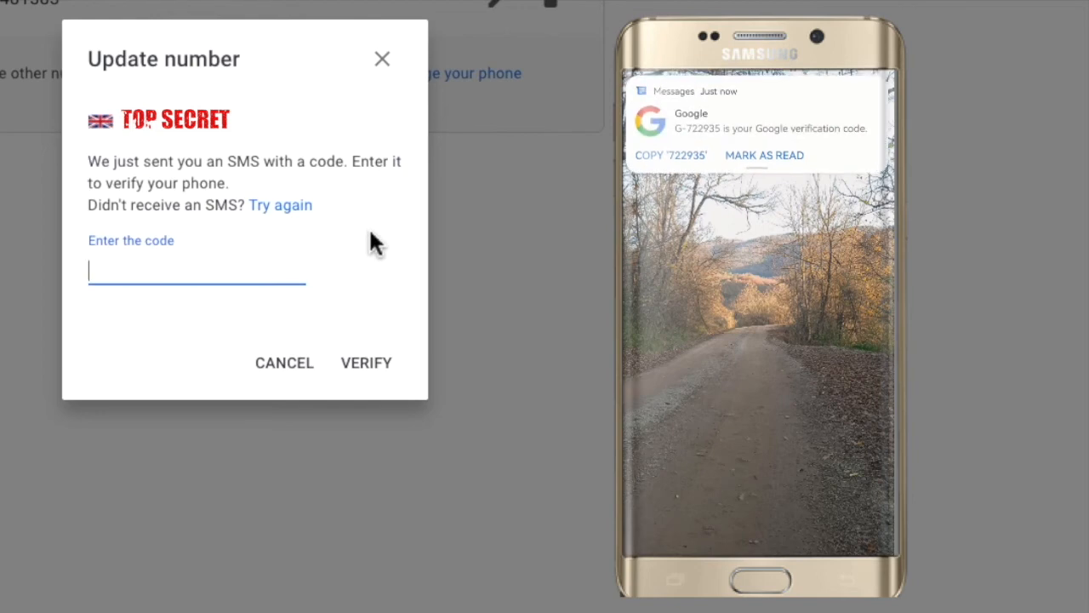
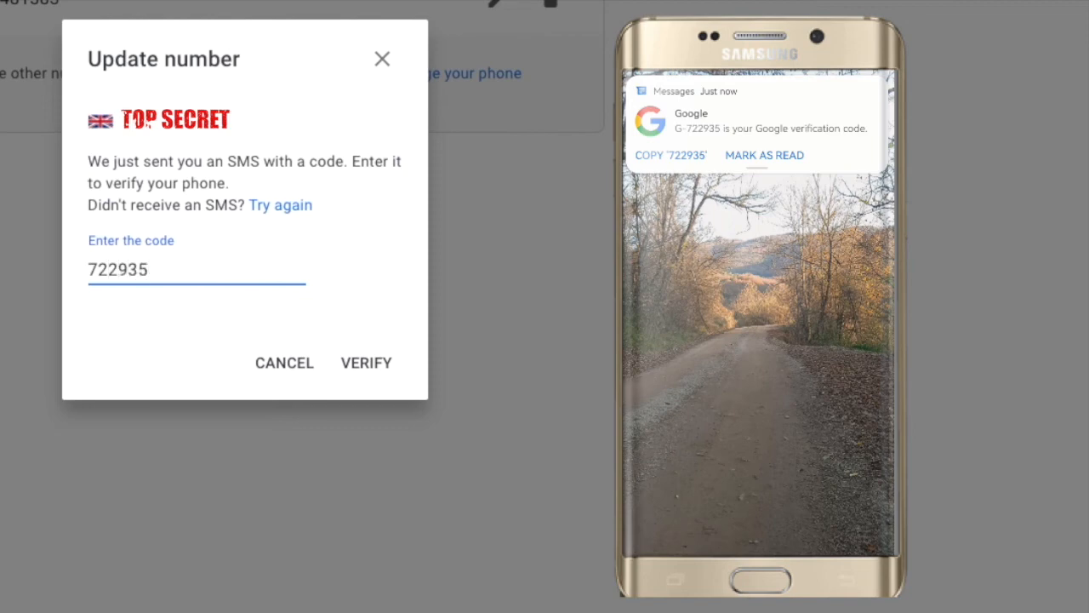
left_click(366, 362)
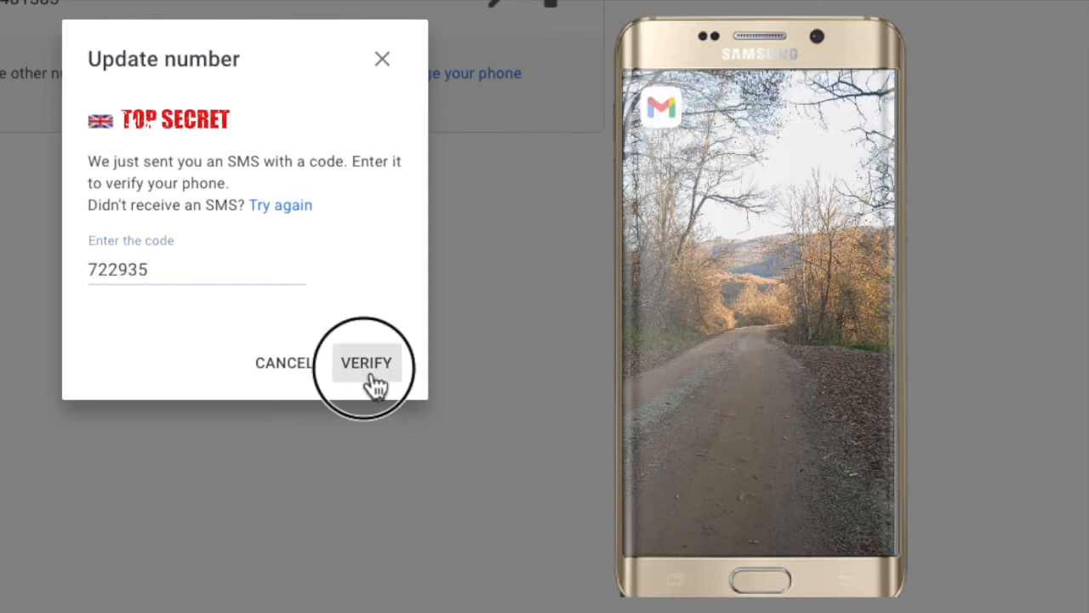
left_click(366, 363)
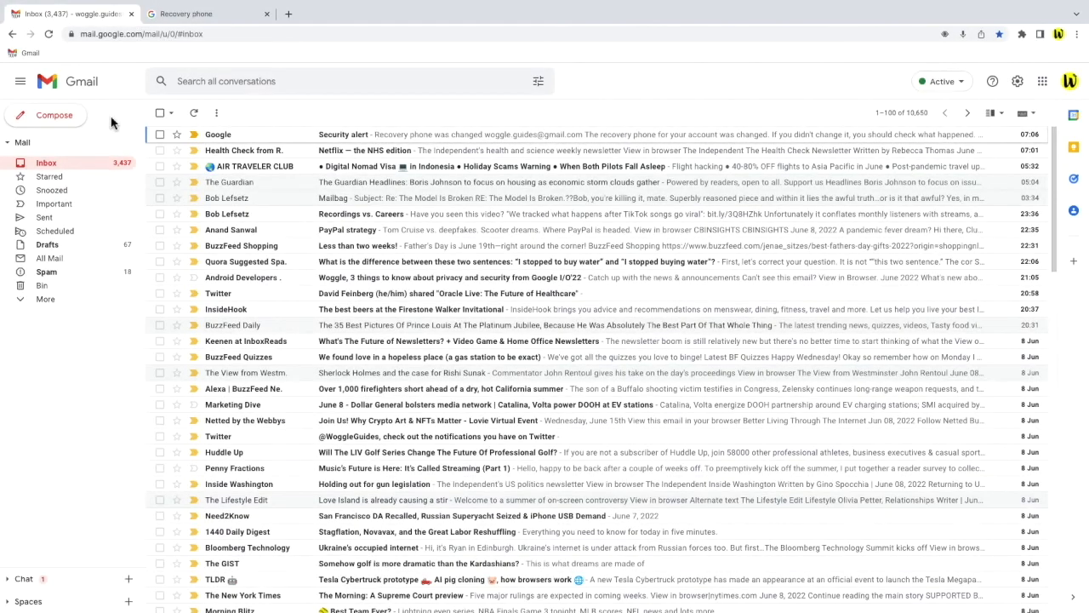